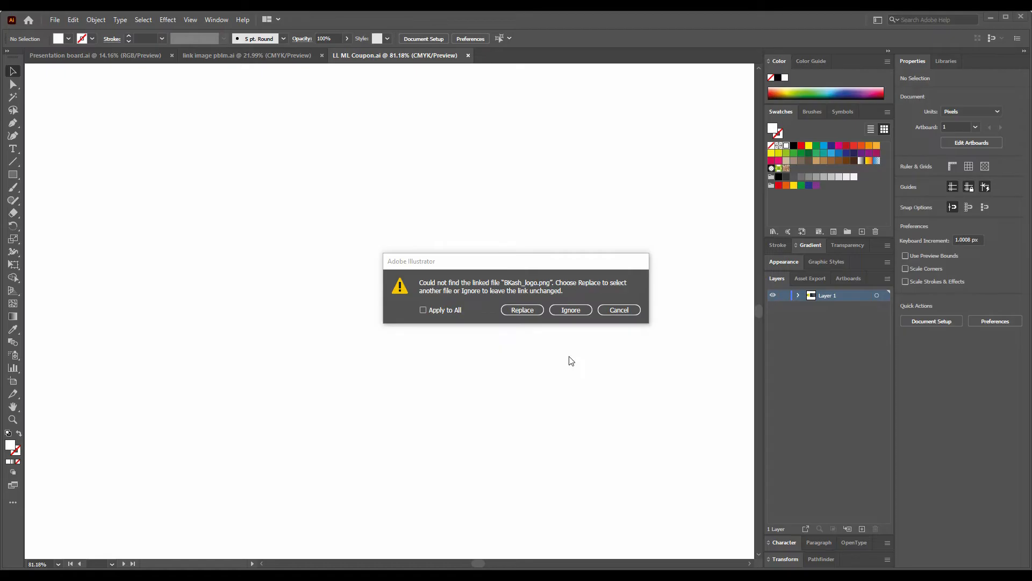
pyautogui.moveTo(522, 309)
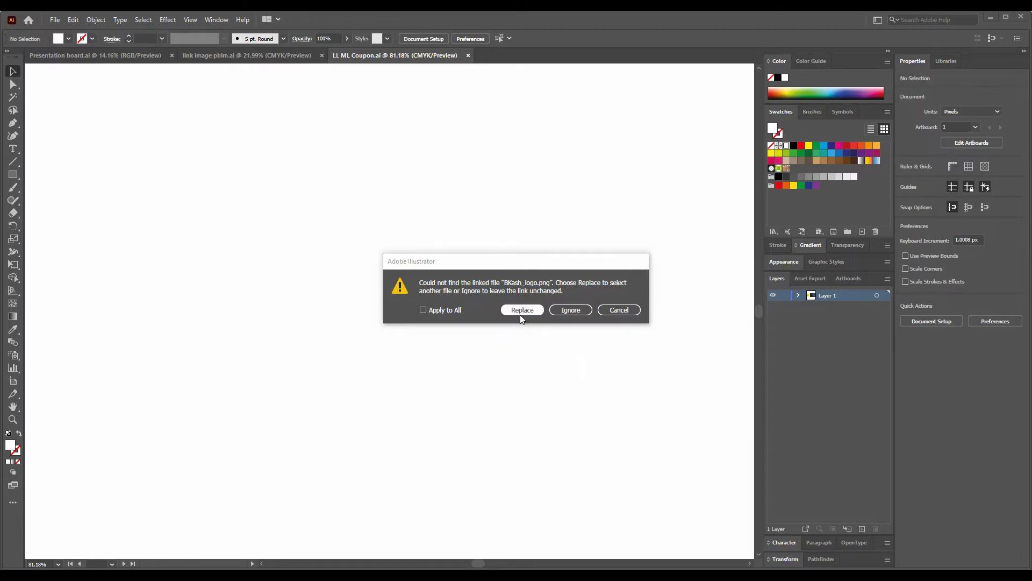
# Browse for a replacement for the missing logo link without choosing one.
pyautogui.click(522, 310)
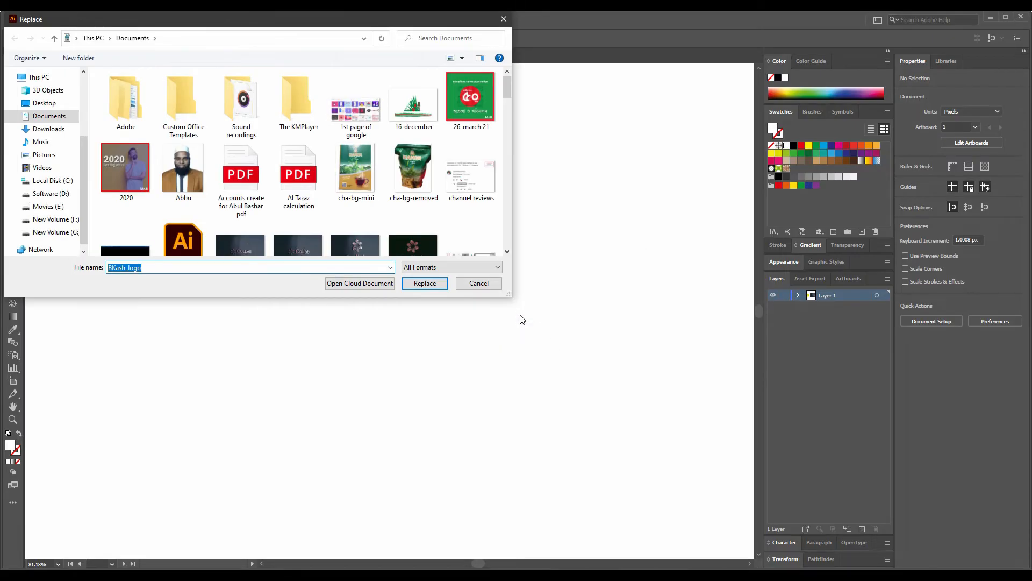
pyautogui.moveTo(514, 316)
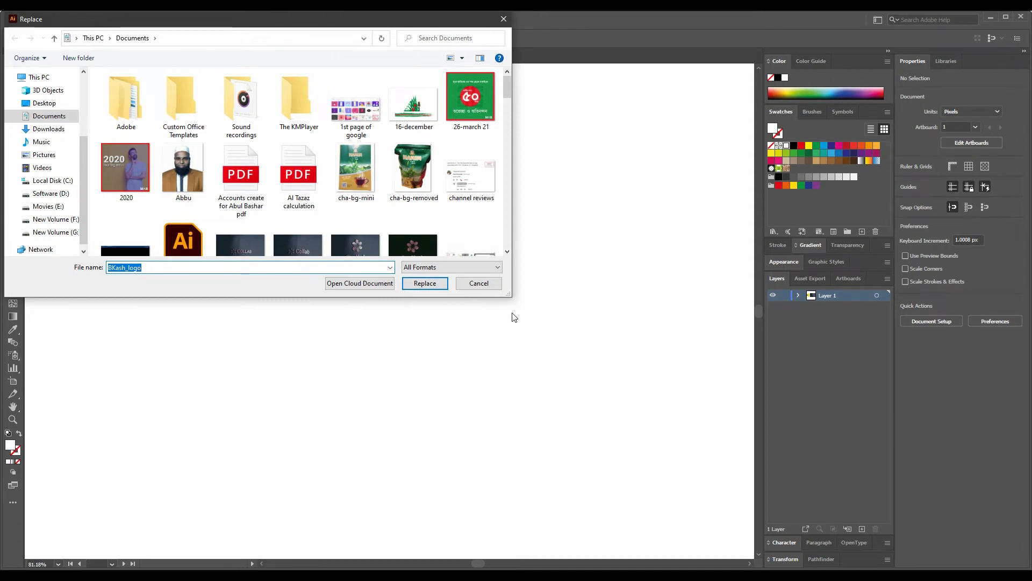
pyautogui.scroll(-3)
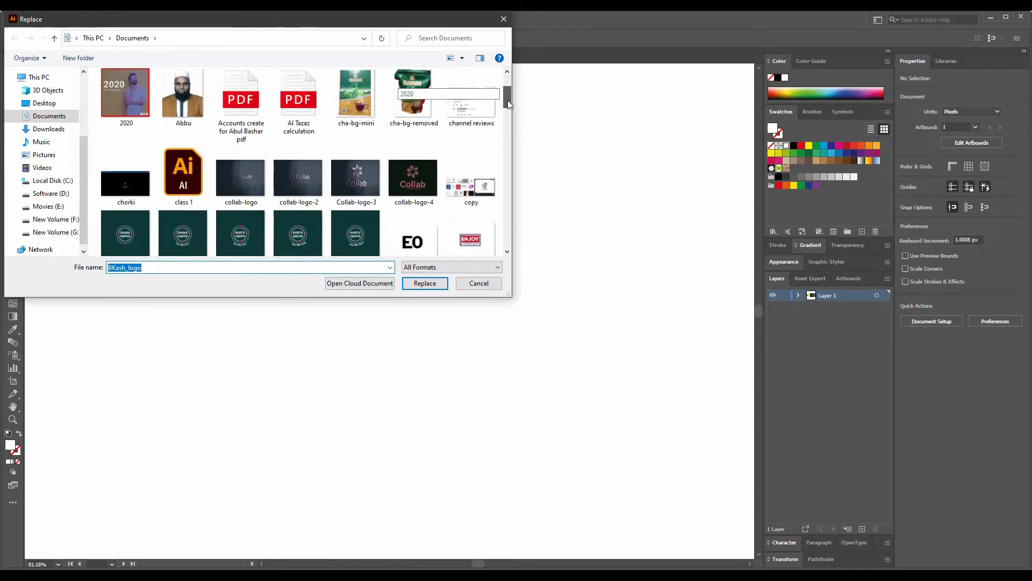
pyautogui.scroll(-3)
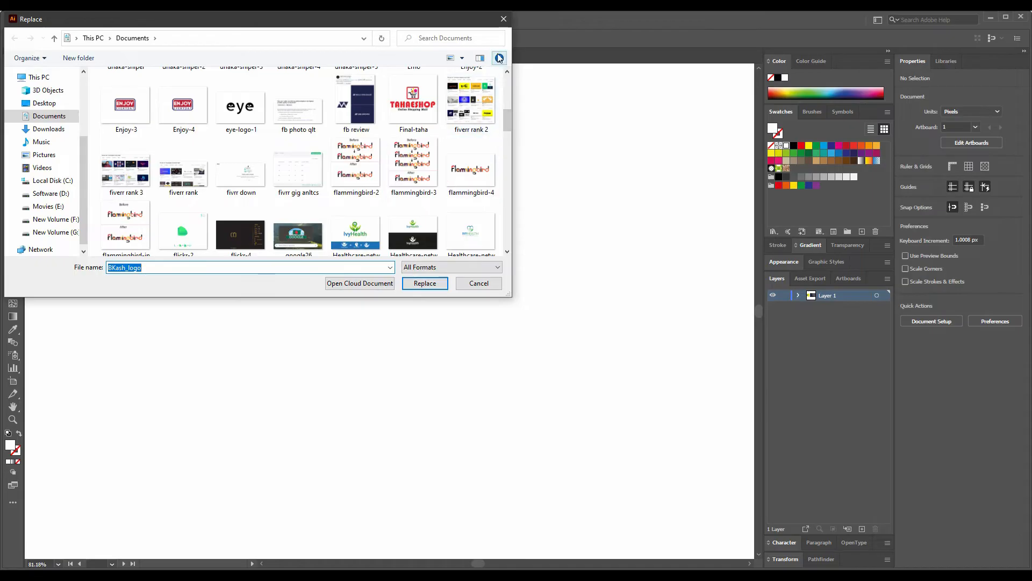
pyautogui.moveTo(503, 28)
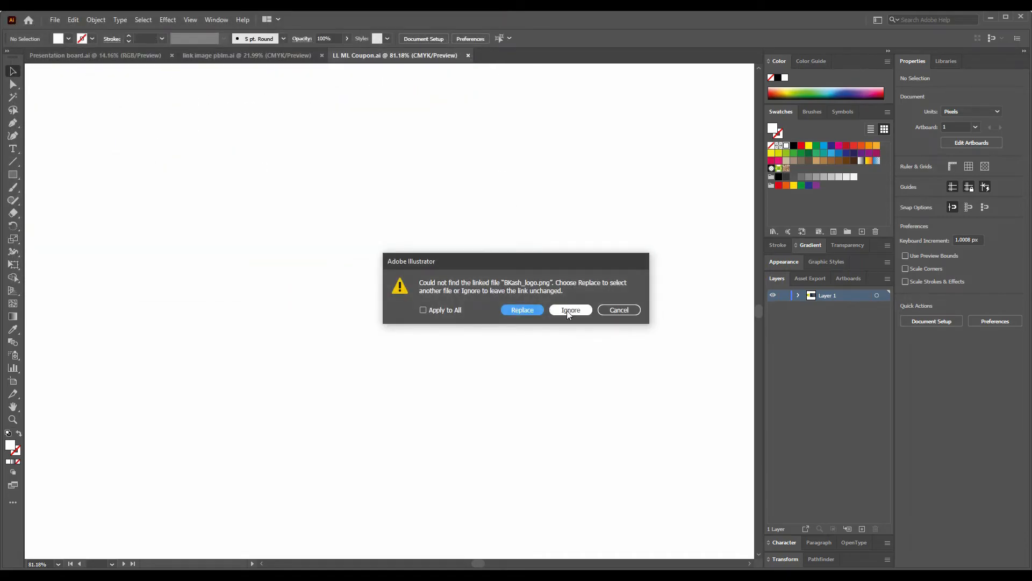
# Ignore both missing linked image files so the coupon opens unchanged.
pyautogui.click(569, 309)
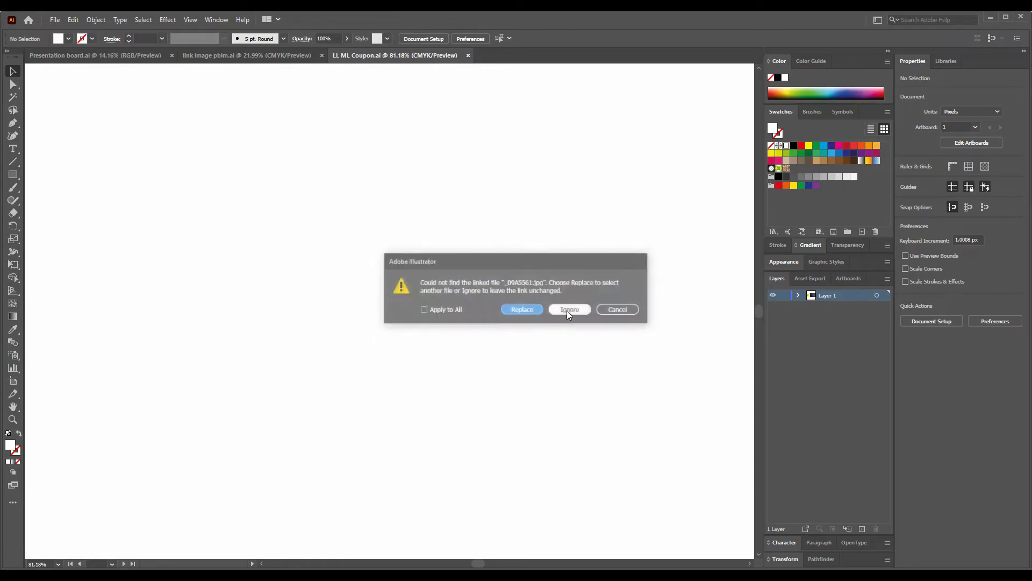
pyautogui.click(568, 310)
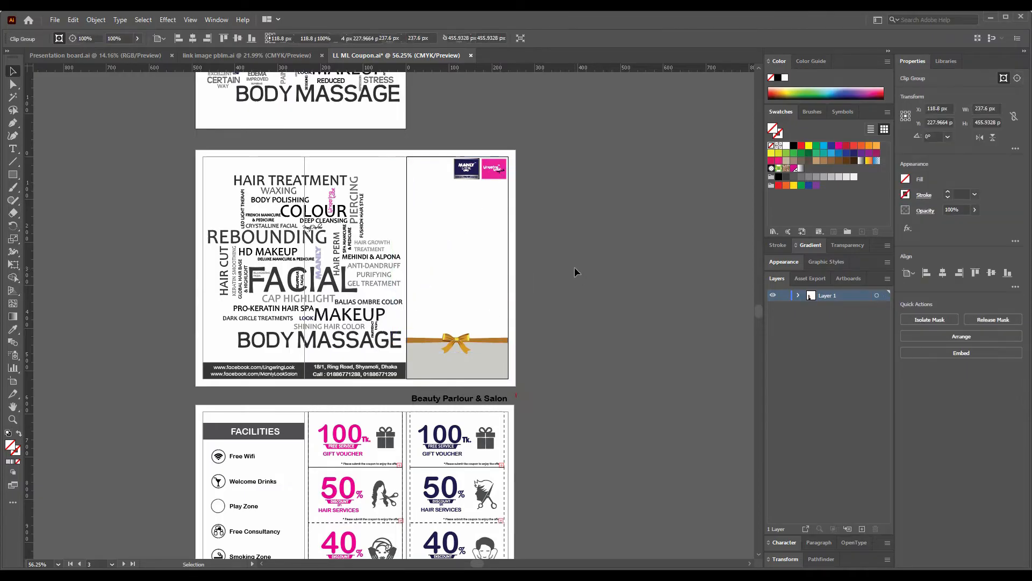
# Deselect the coupon artwork, view the COLLAB image document, and return to the coupon.
pyautogui.click(576, 272)
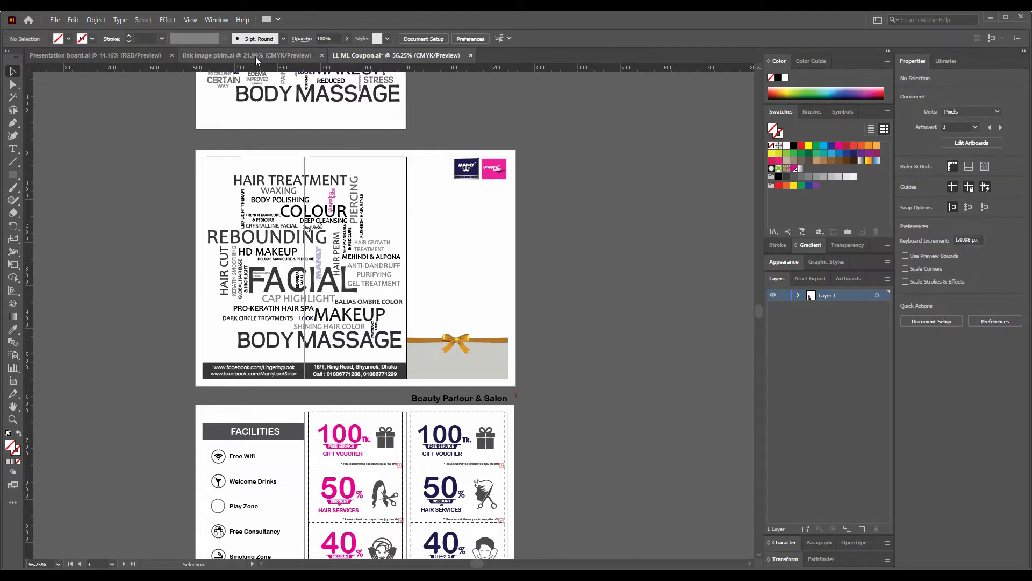
pyautogui.click(248, 55)
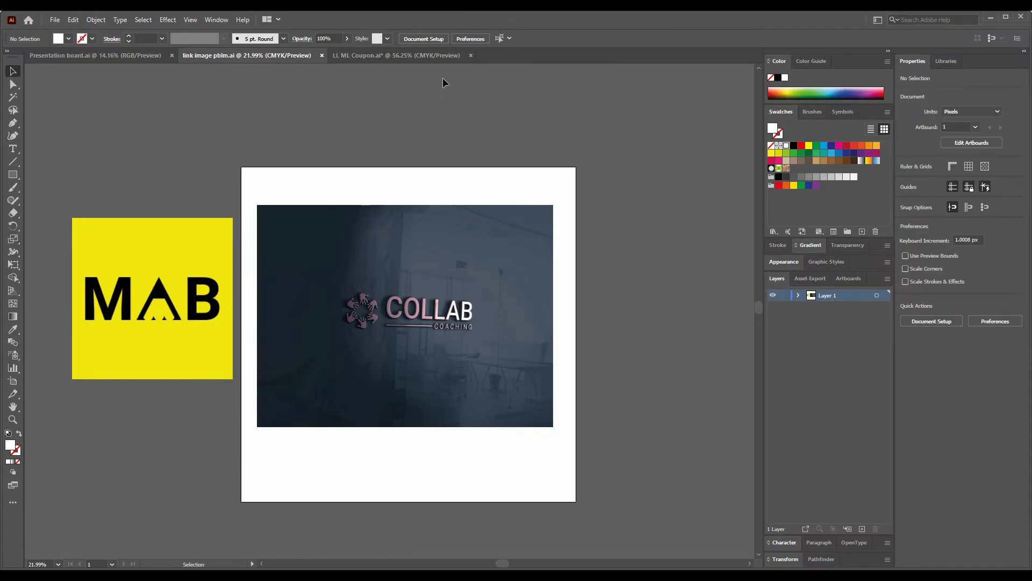
pyautogui.click(394, 55)
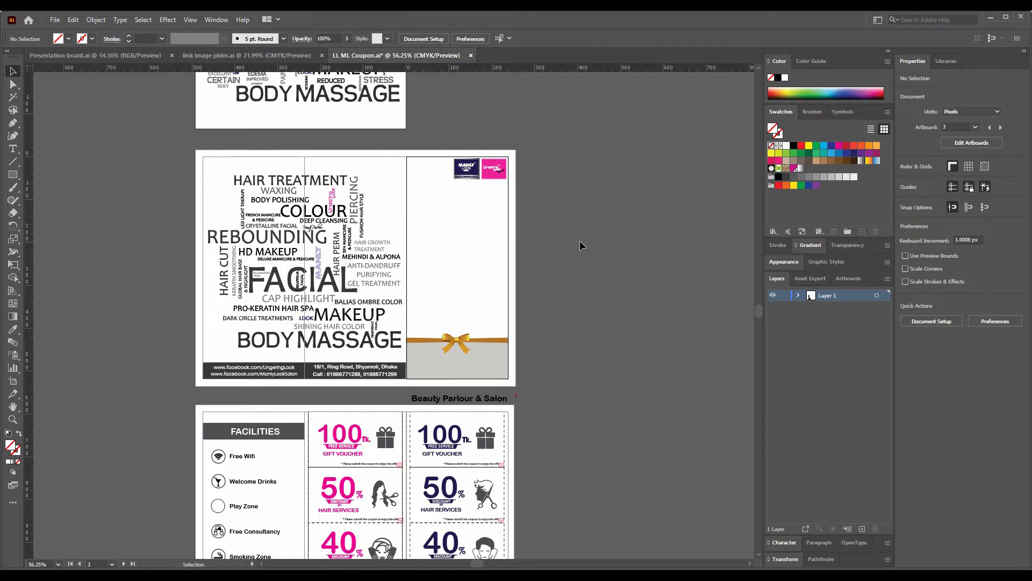
pyautogui.moveTo(559, 251)
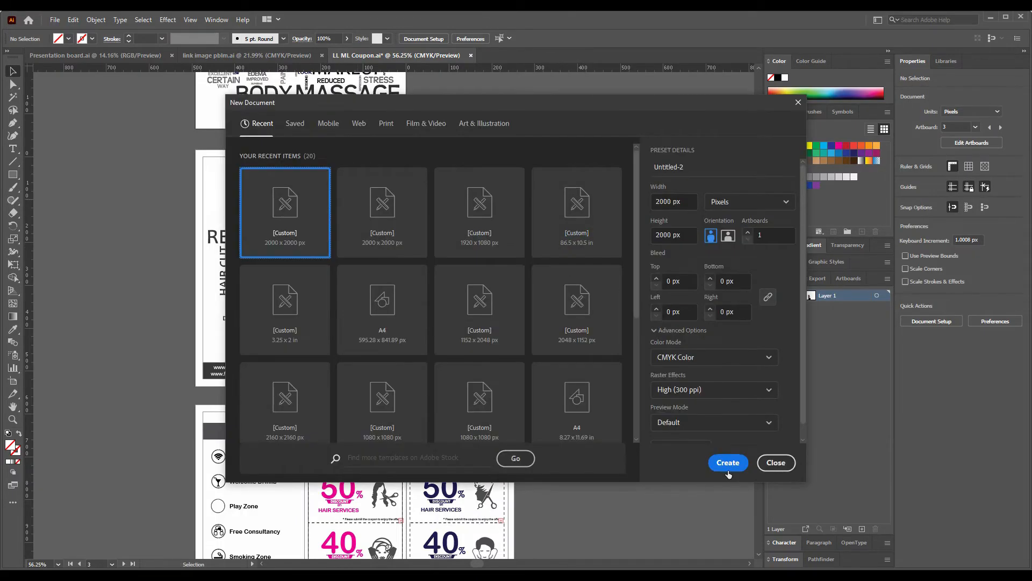
# Create the new 2000 × 2000 px CMYK document from the preset.
pyautogui.click(728, 463)
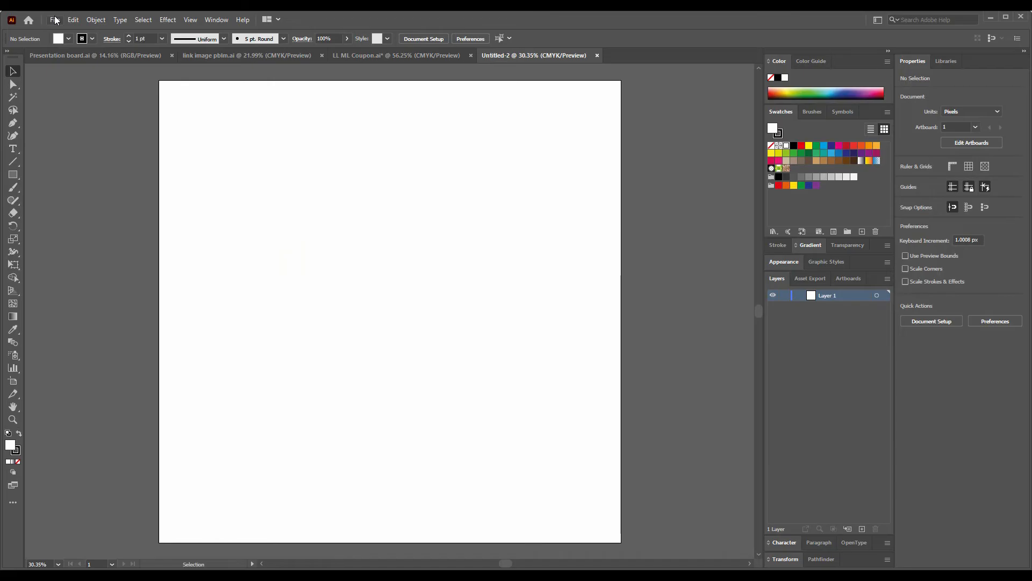
# Place the collab-logo image as a linked file onto the Untitled-2 artboard.
pyautogui.click(55, 19)
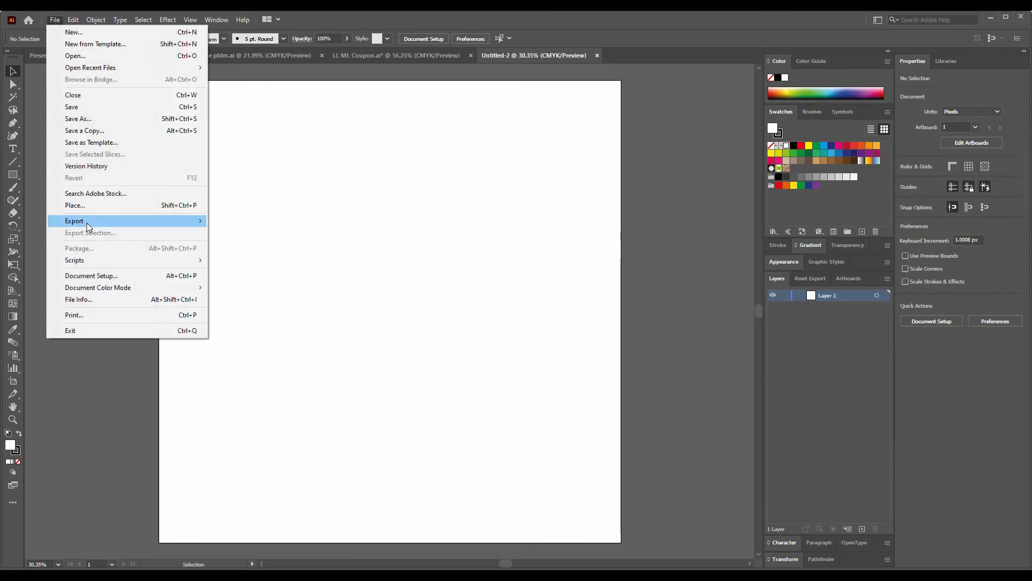
pyautogui.click(74, 204)
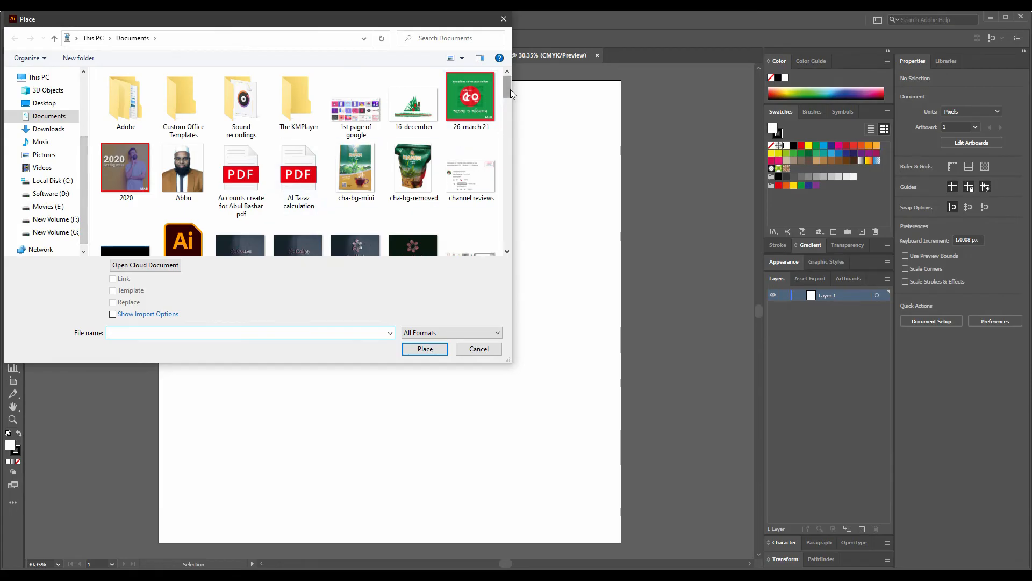
pyautogui.scroll(-3)
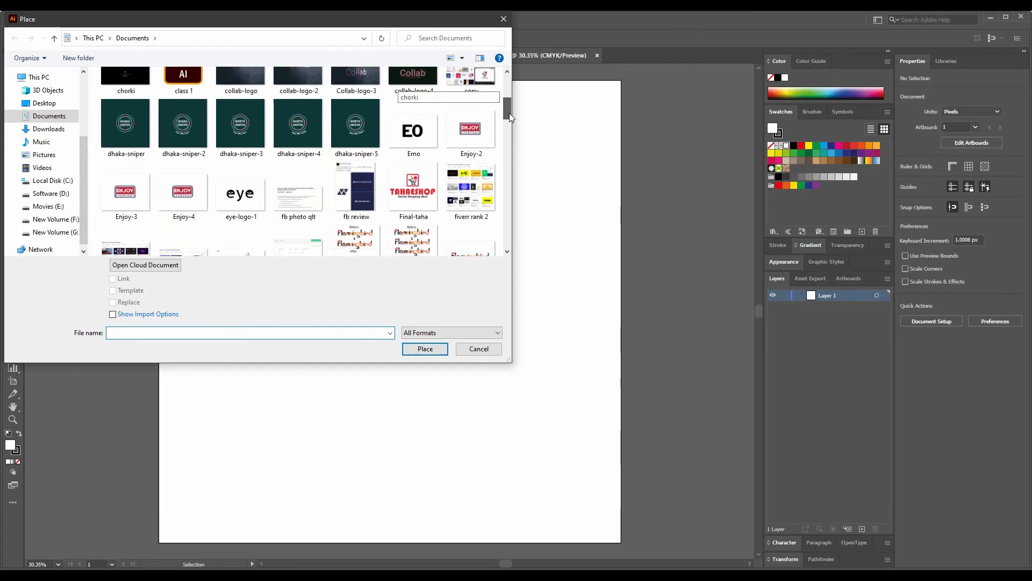
pyautogui.scroll(3)
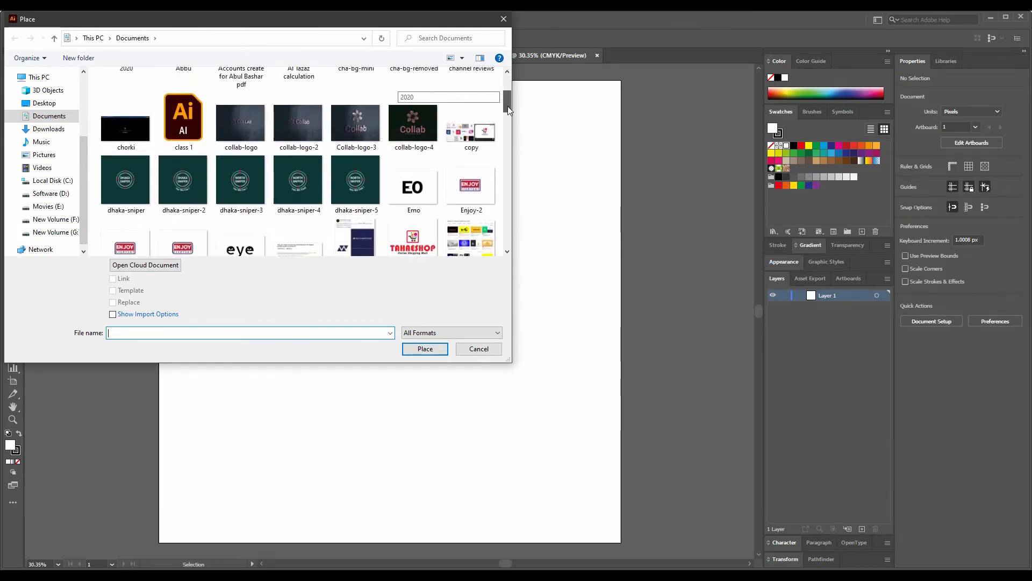
pyautogui.click(240, 122)
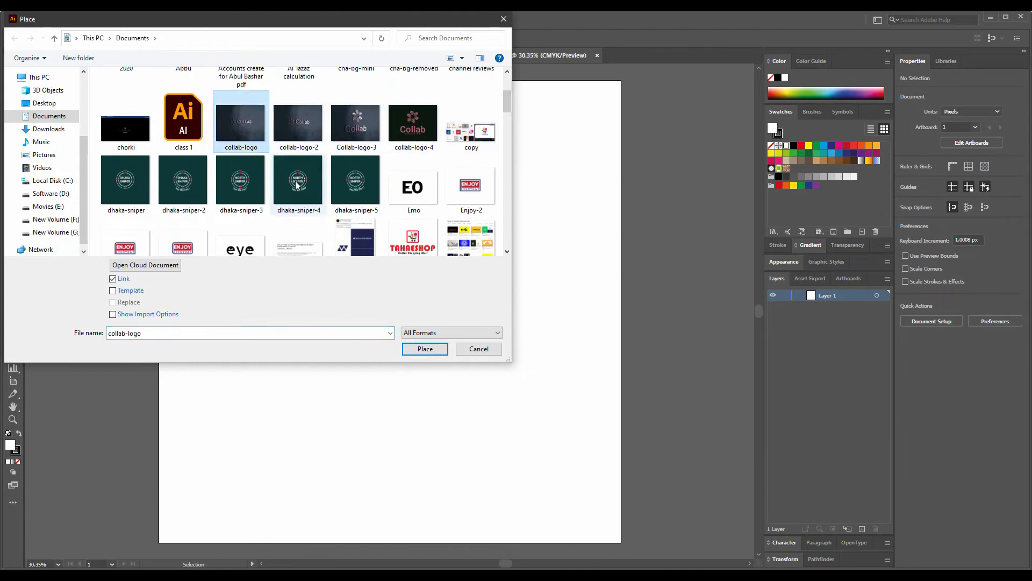
pyautogui.click(424, 348)
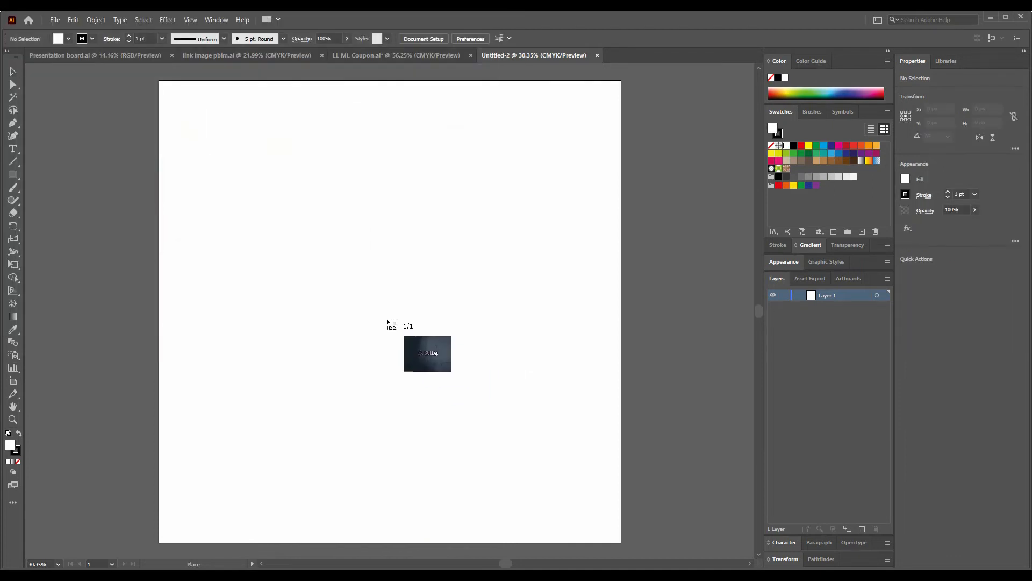
pyautogui.click(427, 354)
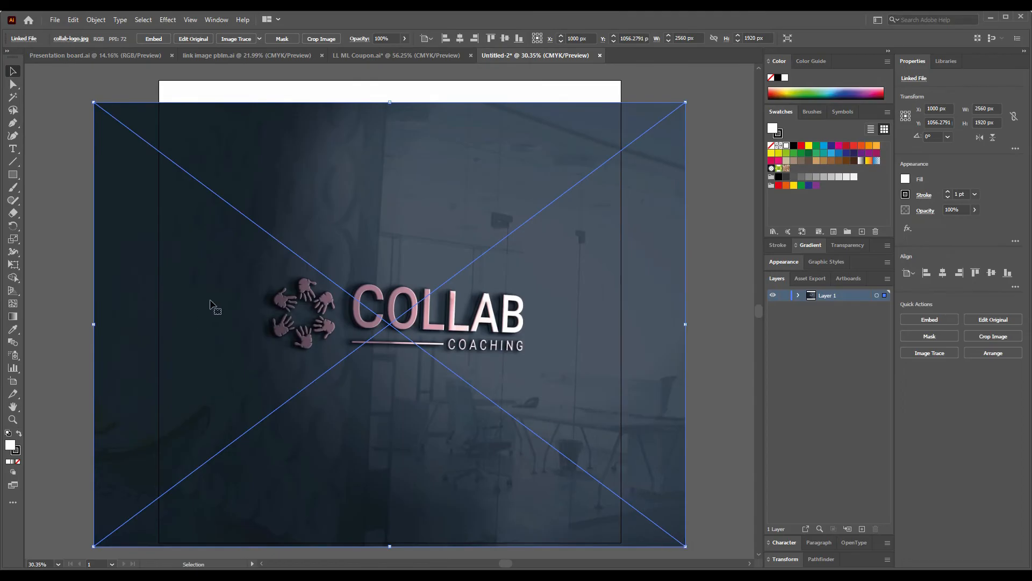
pyautogui.moveTo(274, 236)
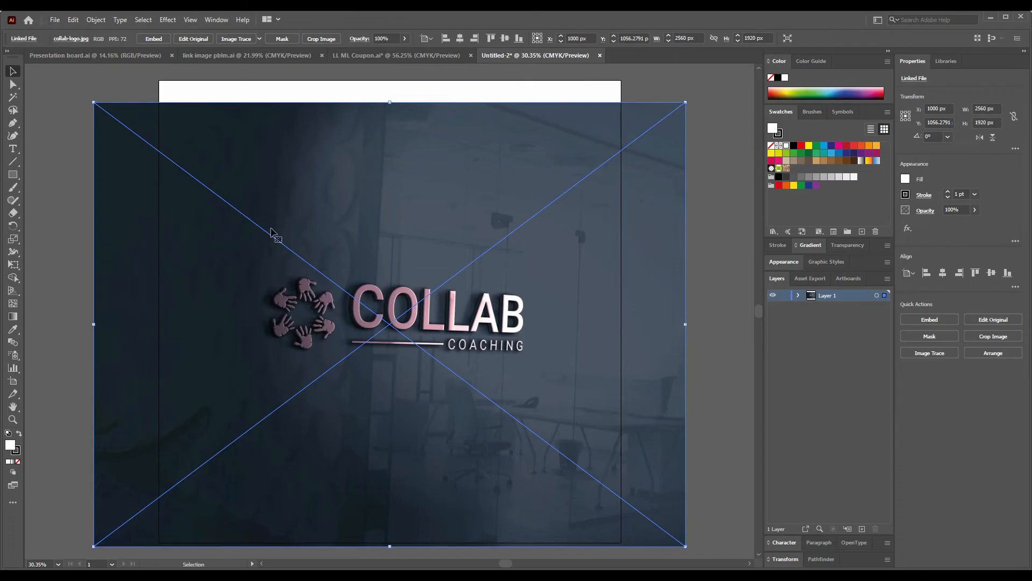
# Save Untitled-2 as an Illustrator file with Include Linked Files enabled.
pyautogui.click(55, 20)
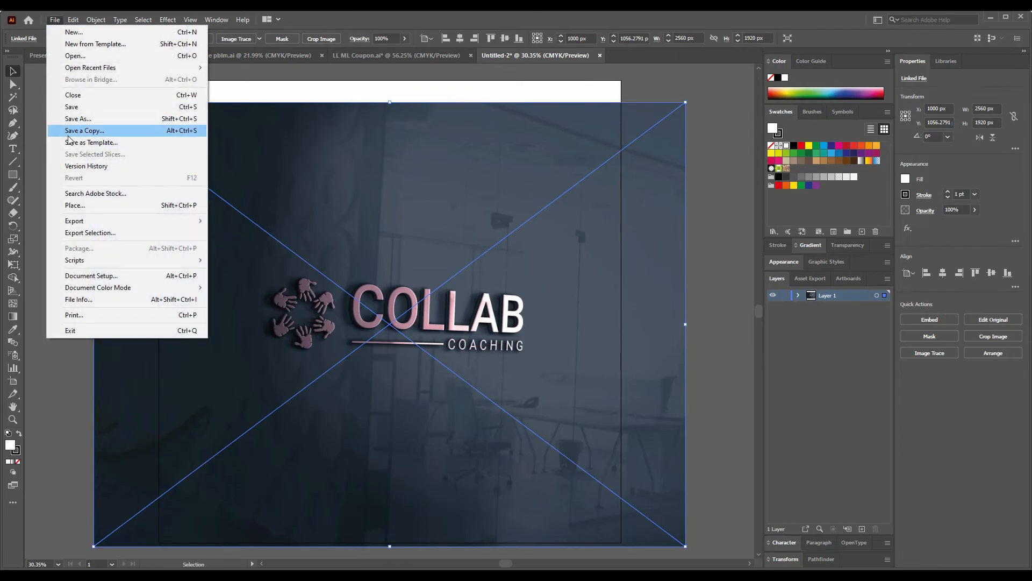
pyautogui.click(78, 118)
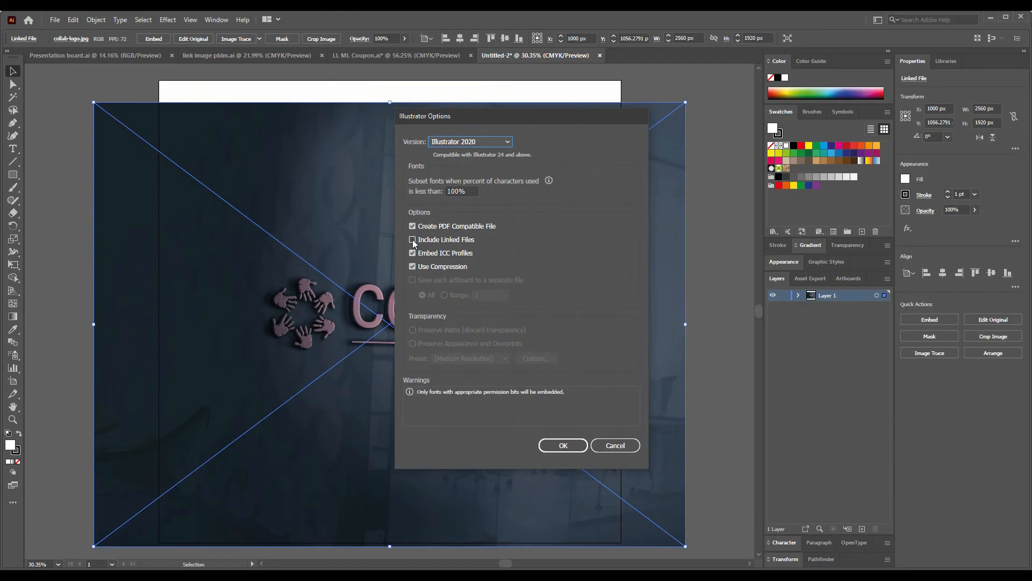
pyautogui.click(412, 238)
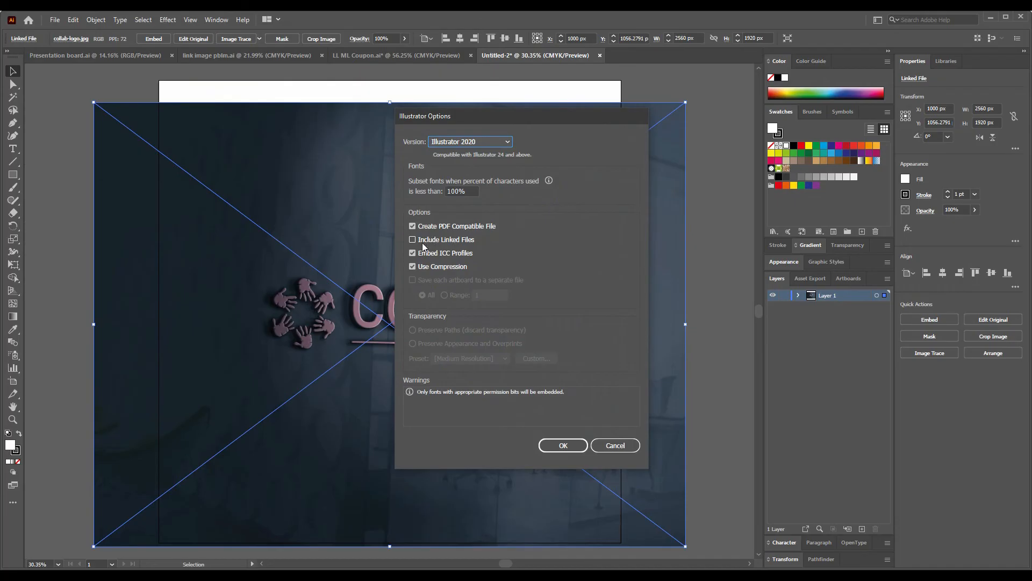
pyautogui.click(412, 238)
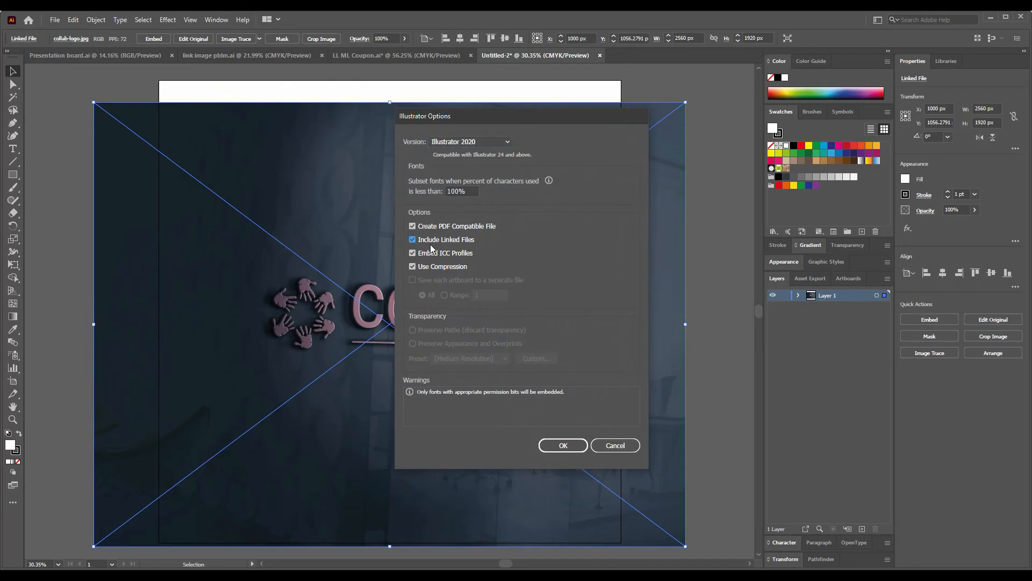
pyautogui.moveTo(440, 254)
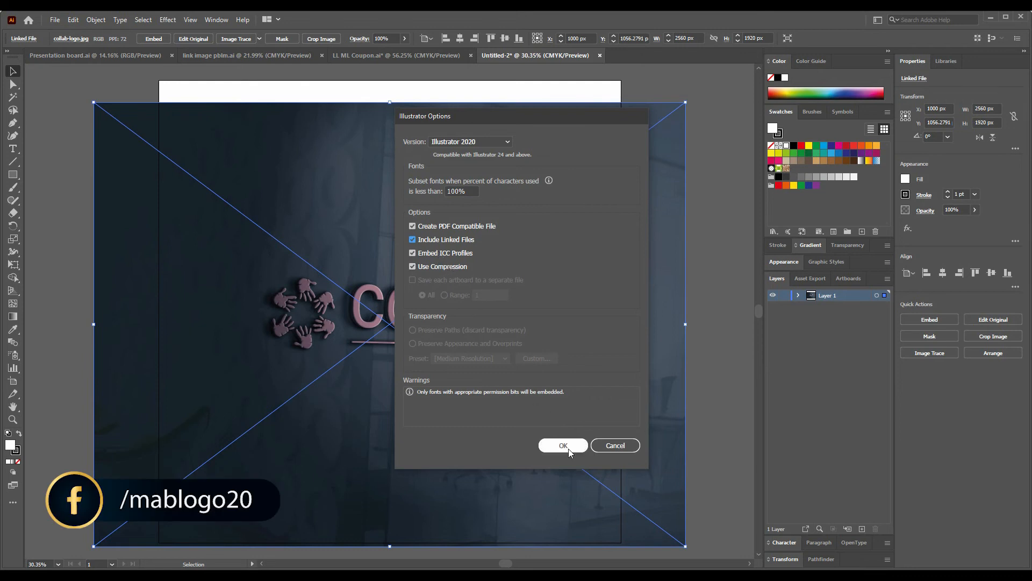
pyautogui.click(562, 445)
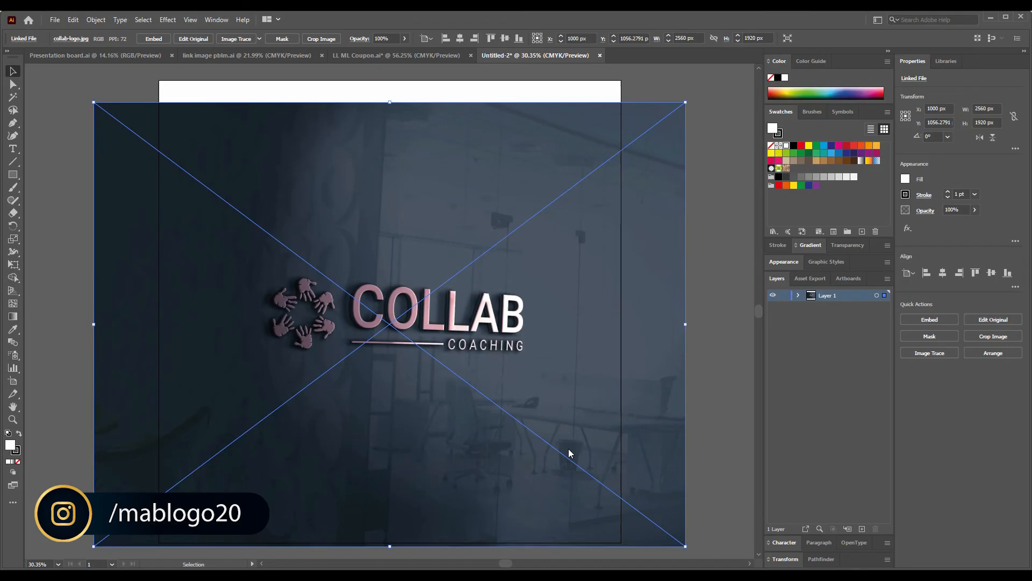
pyautogui.press('ctrl+s')
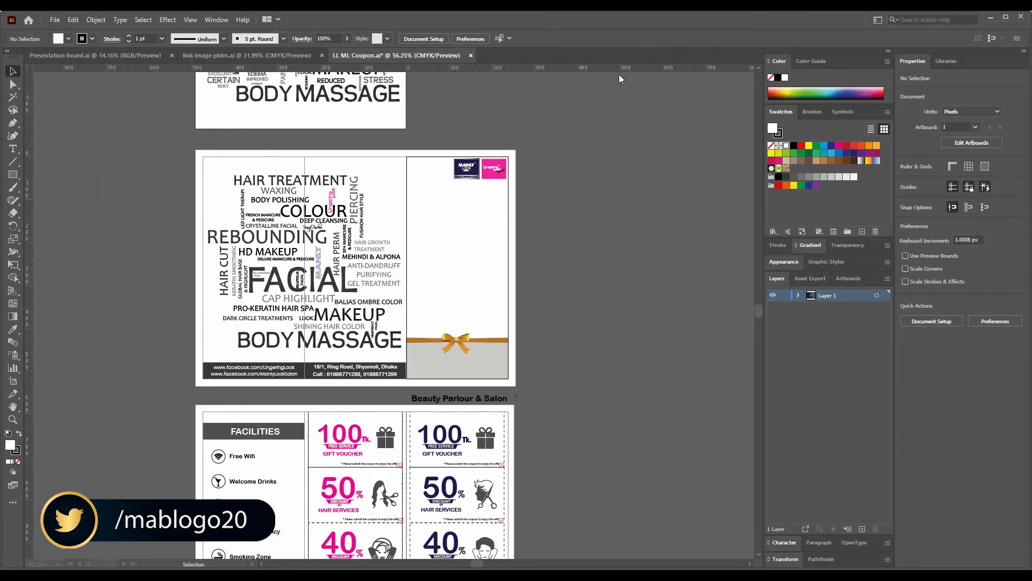
# Reopen the saved linked image problem.ai and deselect the intact COLLAB image.
pyautogui.click(54, 20)
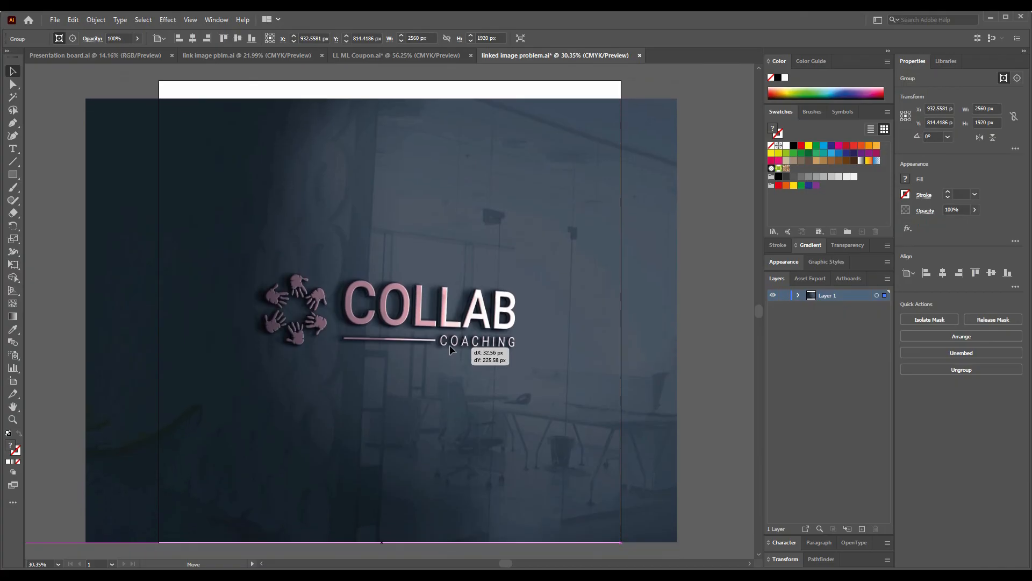
pyautogui.click(688, 357)
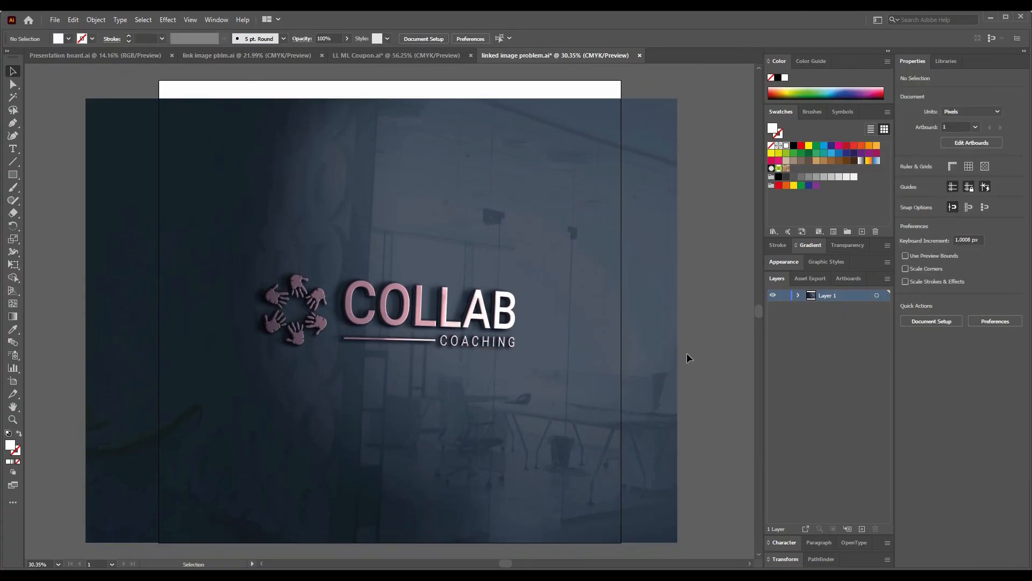